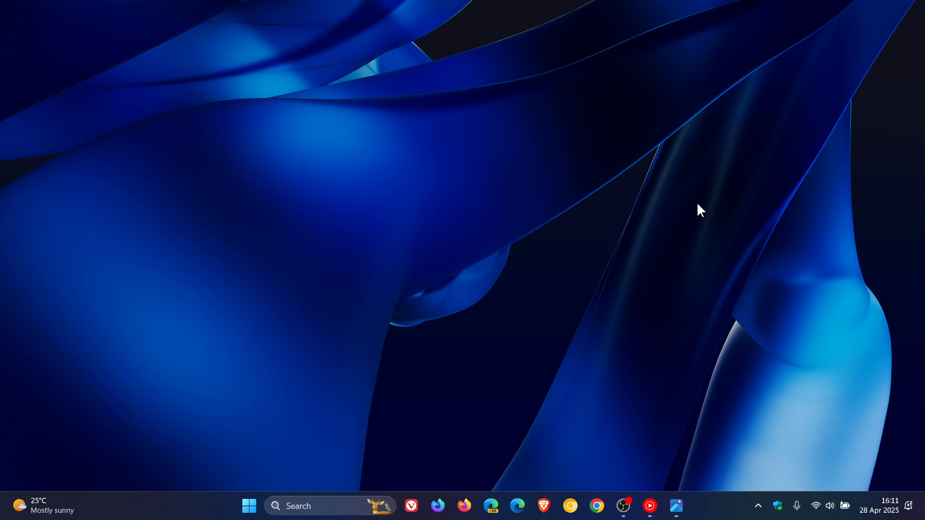
- Launch the pinned Control Panel from the Start menu
click(248, 505)
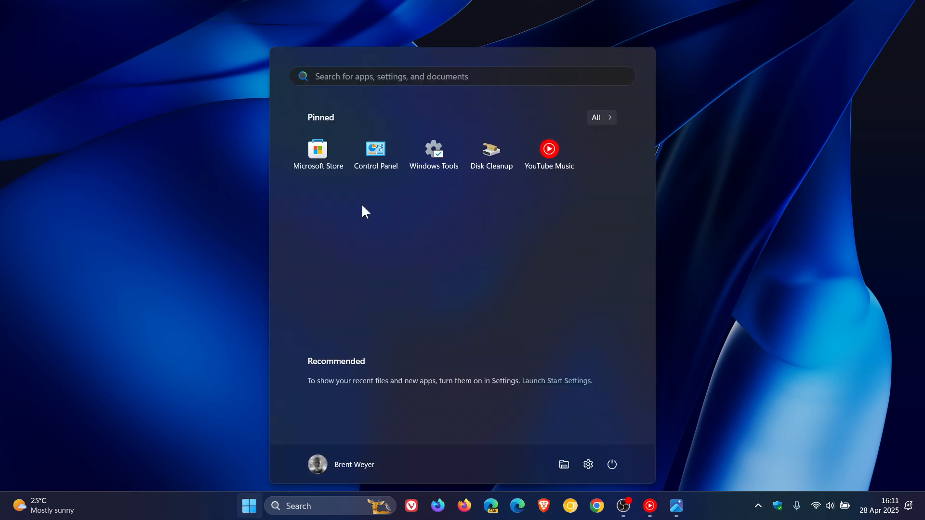
click(375, 148)
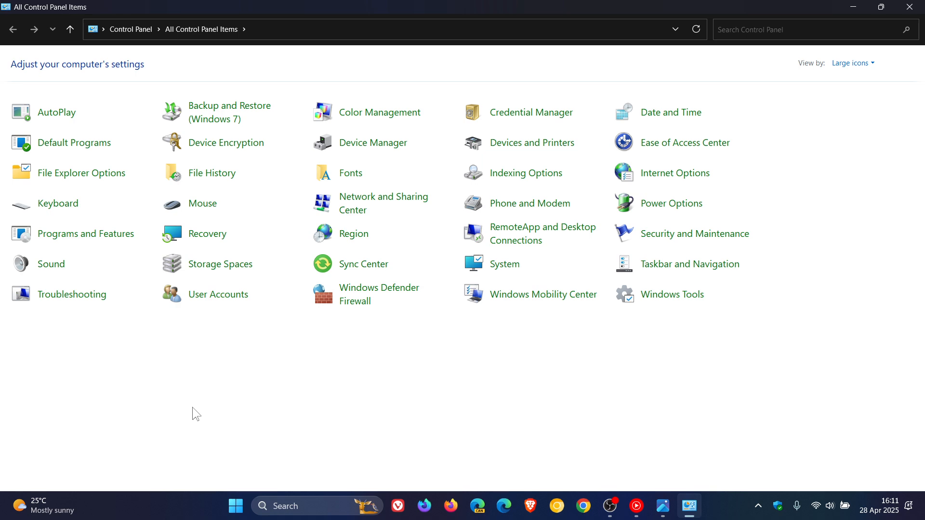
mouse_move(67, 206)
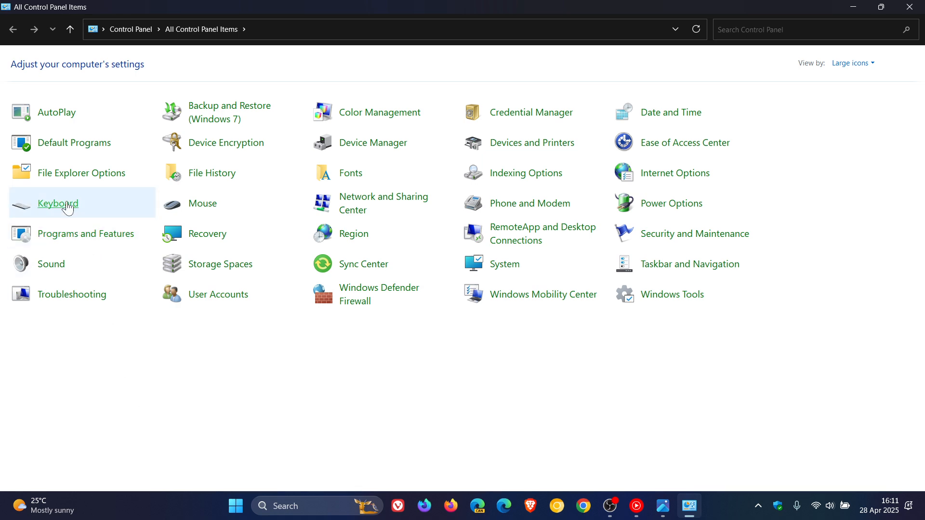
- Open Keyboard Properties from All Control Panel Items to view repeat delay and rate
click(58, 203)
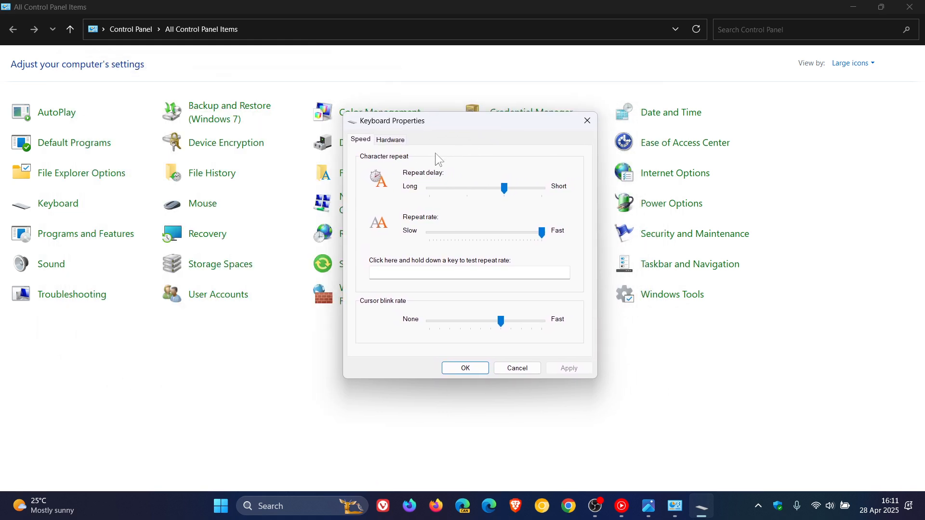
mouse_move(454, 171)
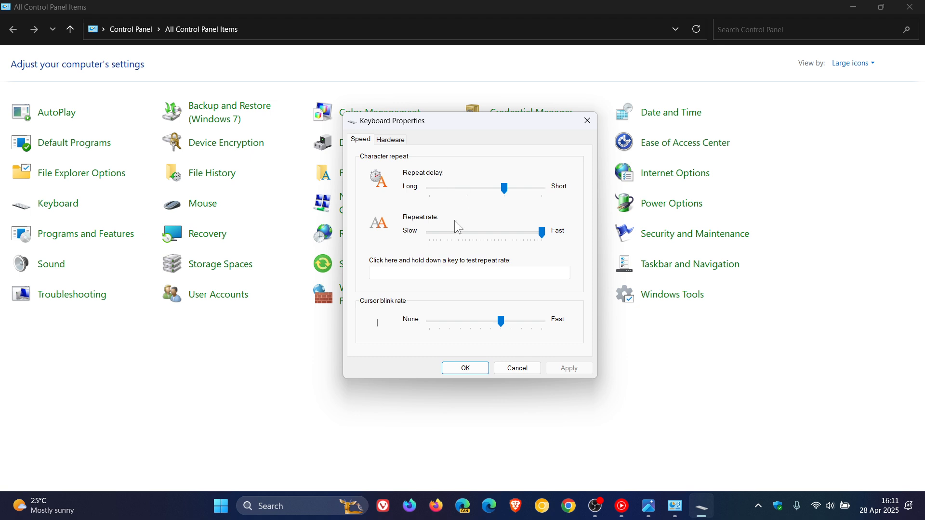
mouse_move(460, 206)
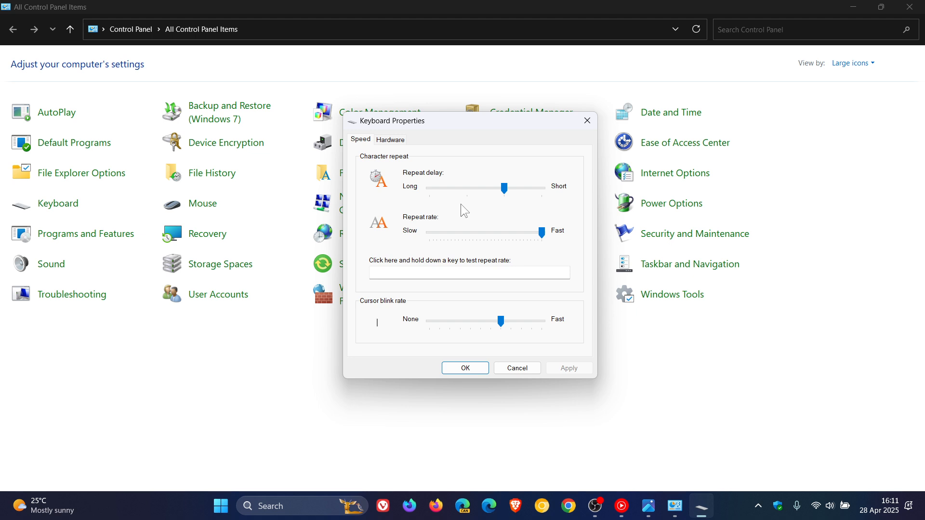
mouse_move(485, 225)
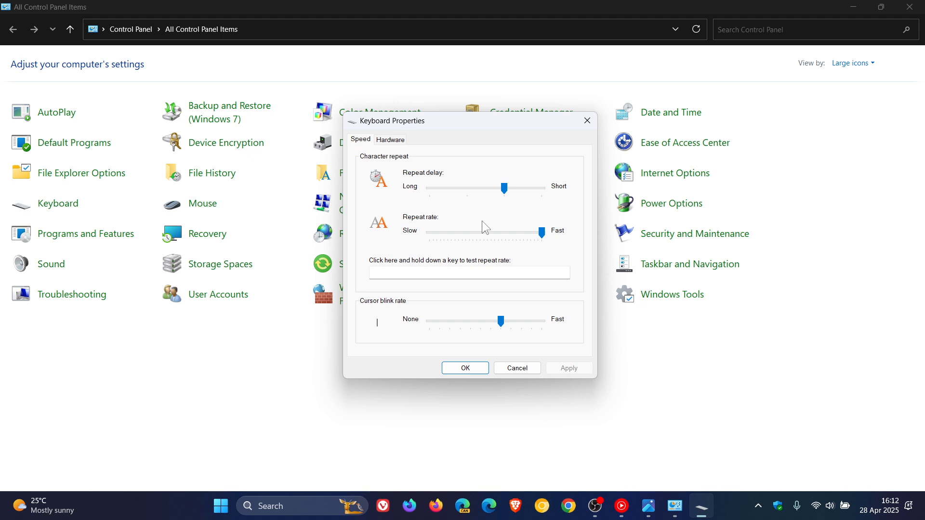
mouse_move(670, 286)
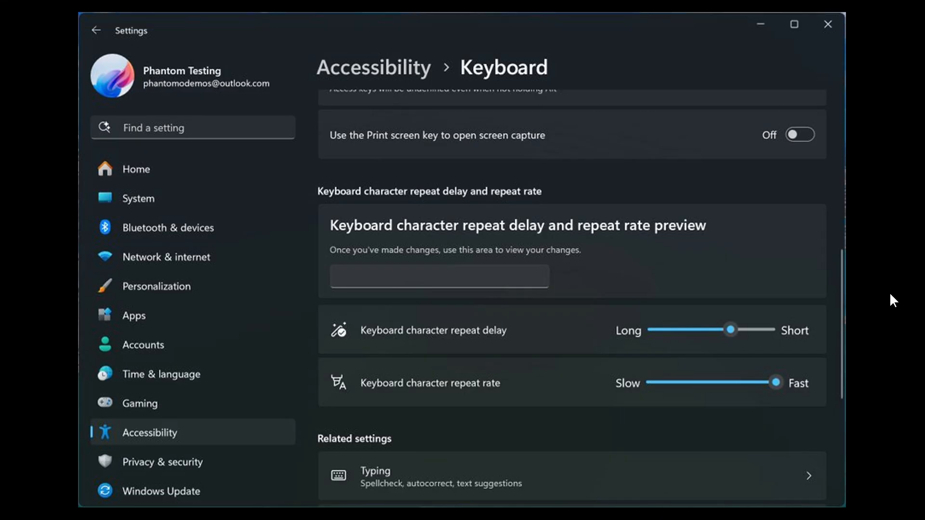
mouse_move(535, 342)
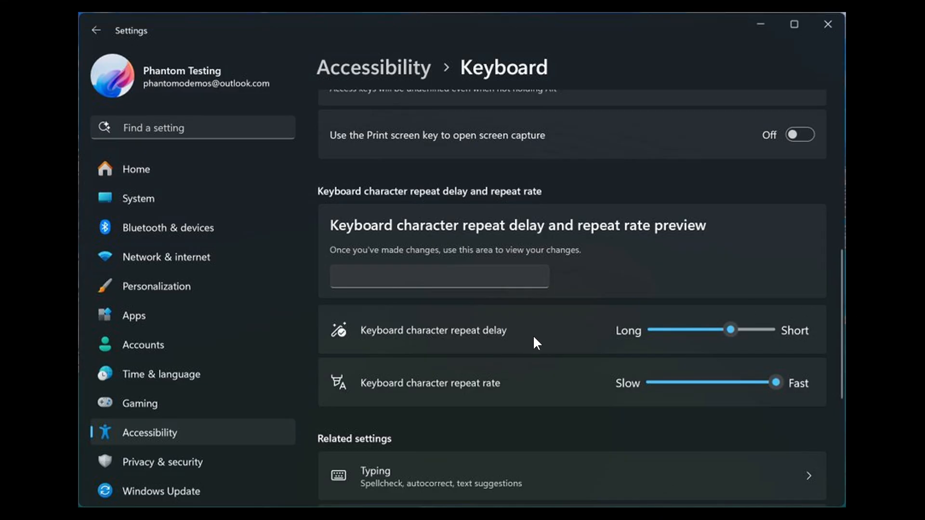
mouse_move(677, 321)
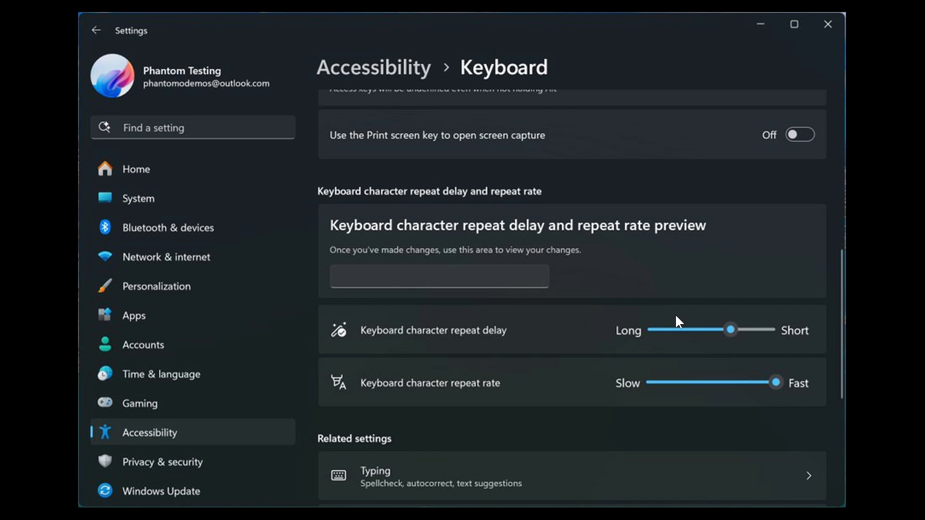
mouse_move(628, 365)
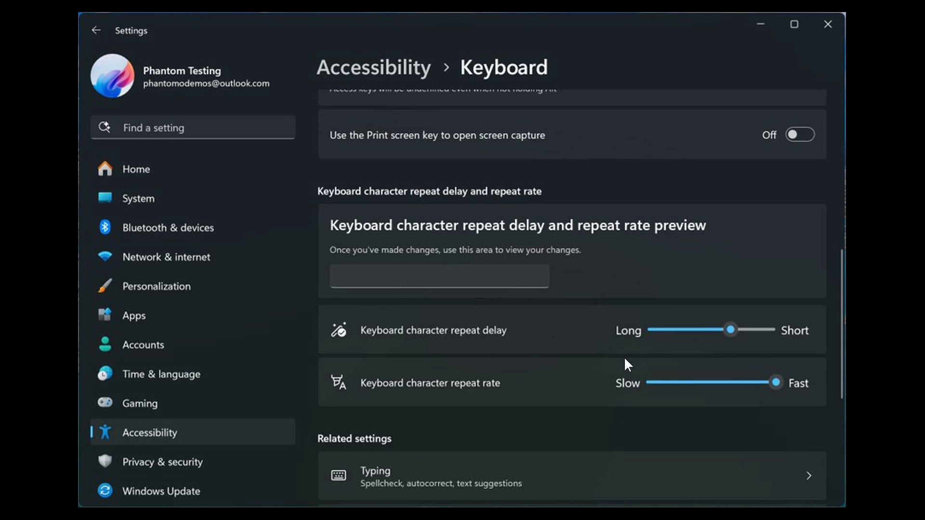
mouse_move(591, 407)
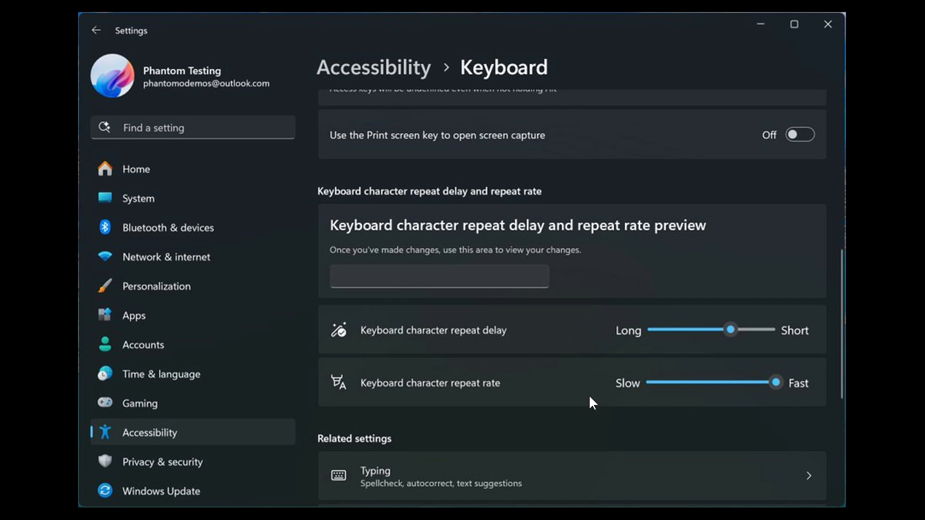
mouse_move(658, 337)
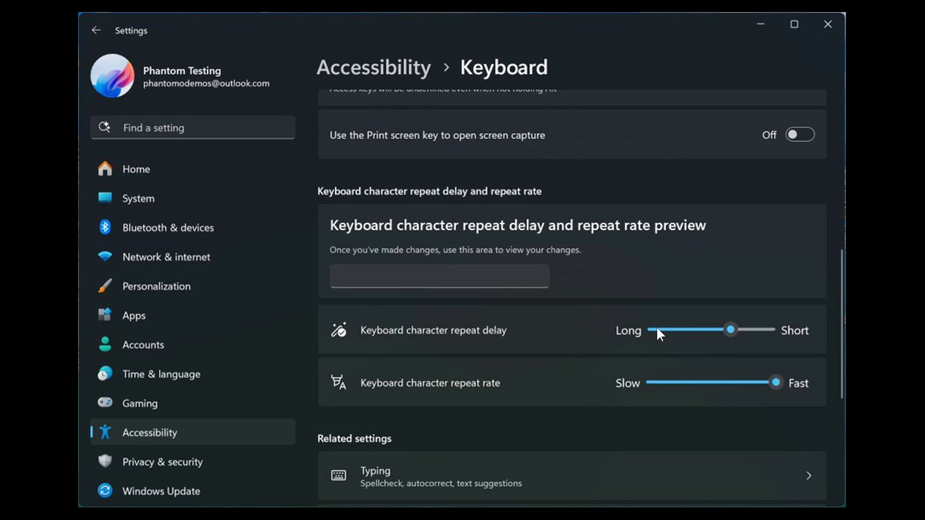
mouse_move(755, 356)
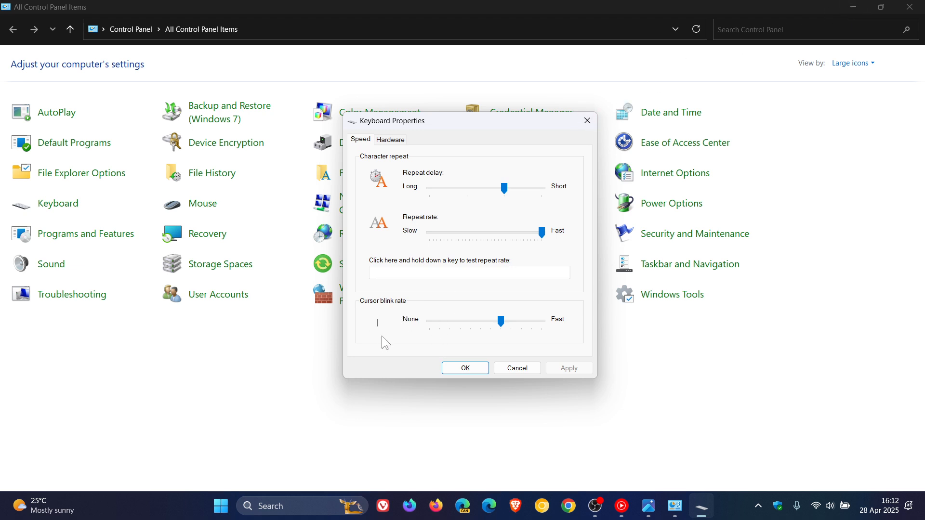
mouse_move(448, 195)
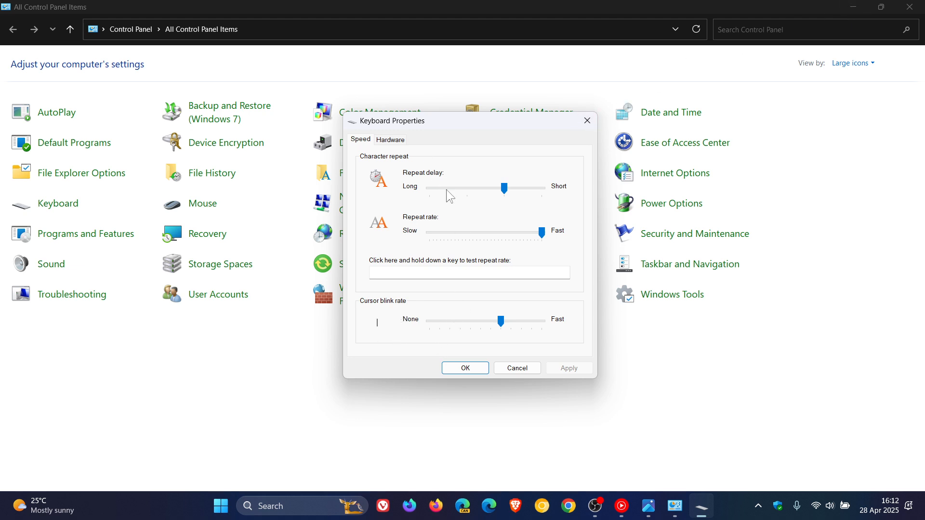
mouse_move(463, 227)
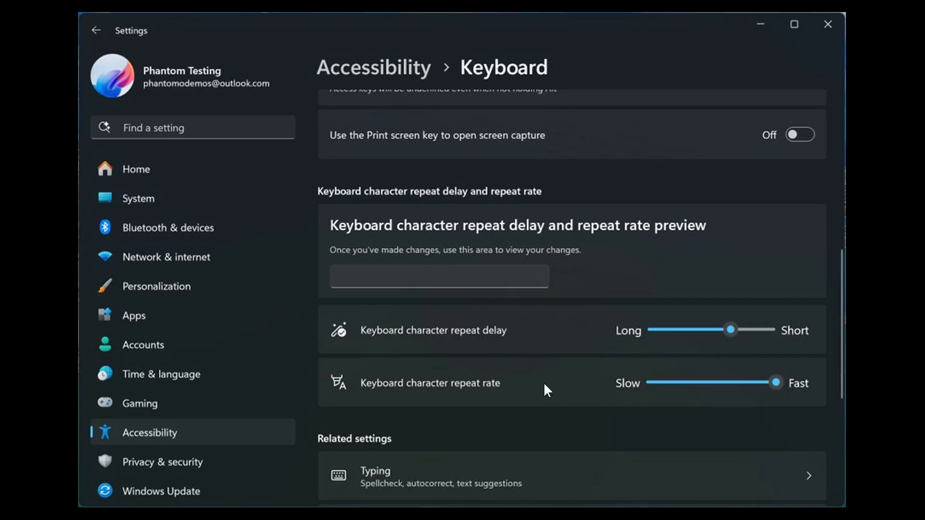
mouse_move(588, 432)
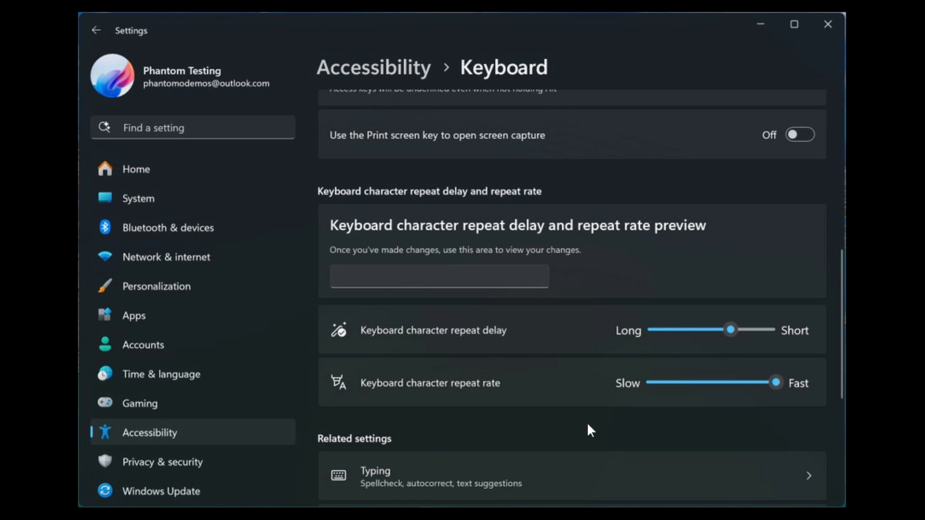
mouse_move(578, 436)
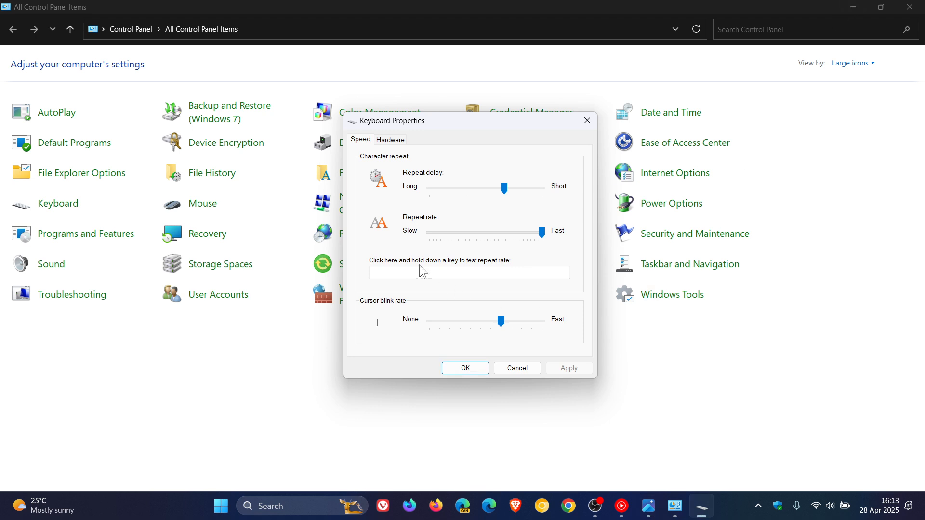
mouse_move(710, 371)
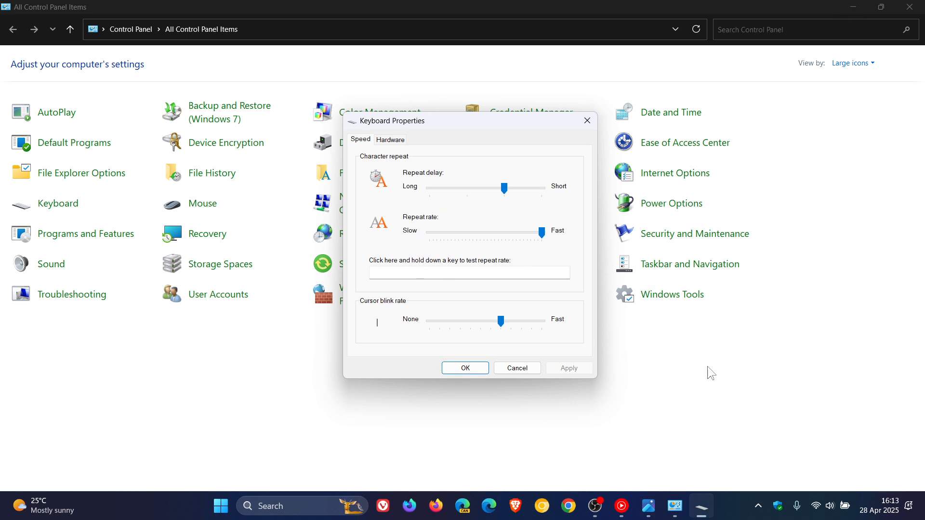
mouse_move(533, 371)
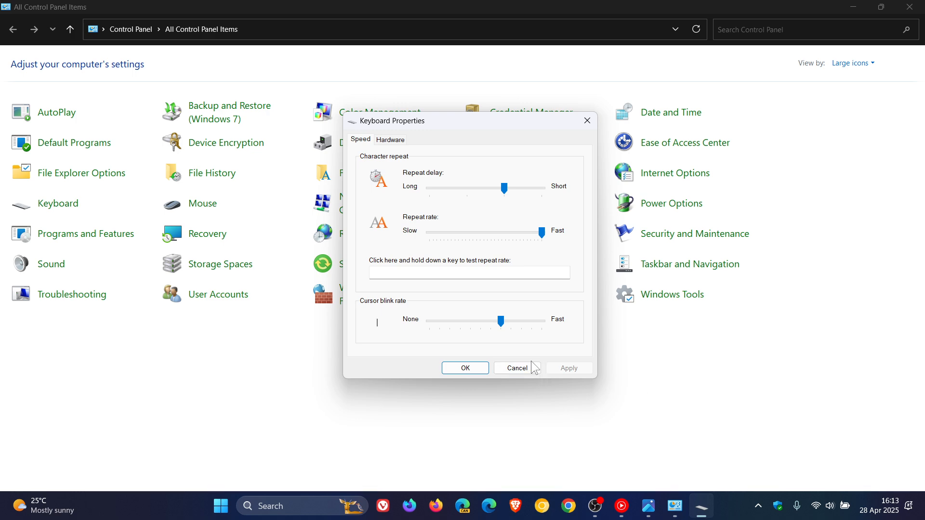
- Cancel Keyboard Properties without changes and close the Control Panel window
click(517, 368)
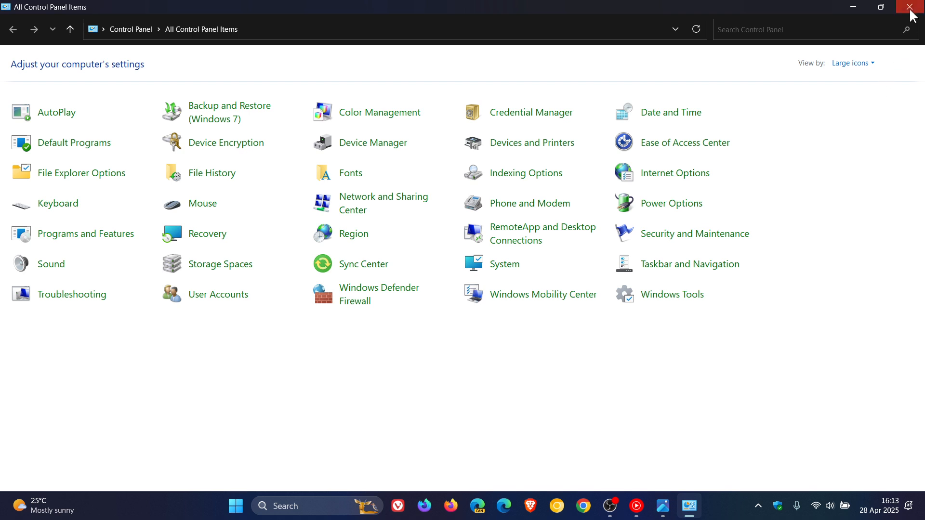
click(907, 7)
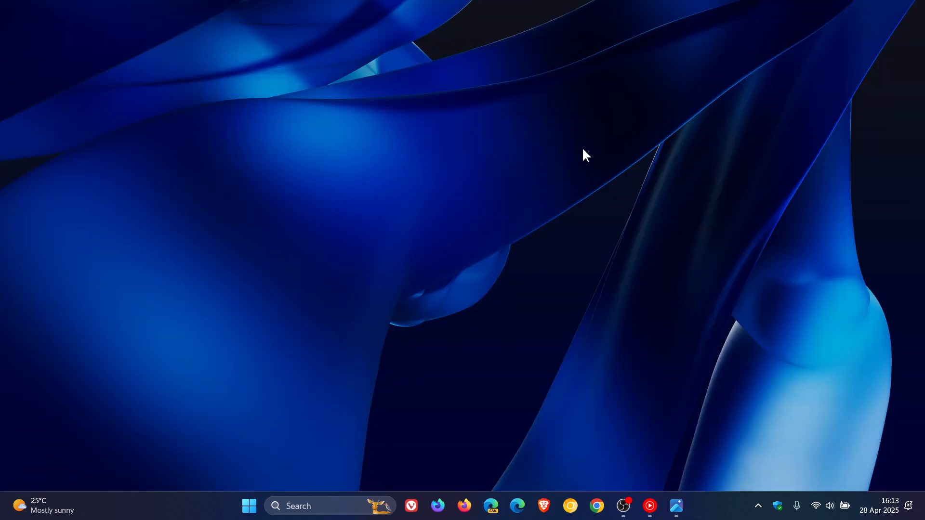